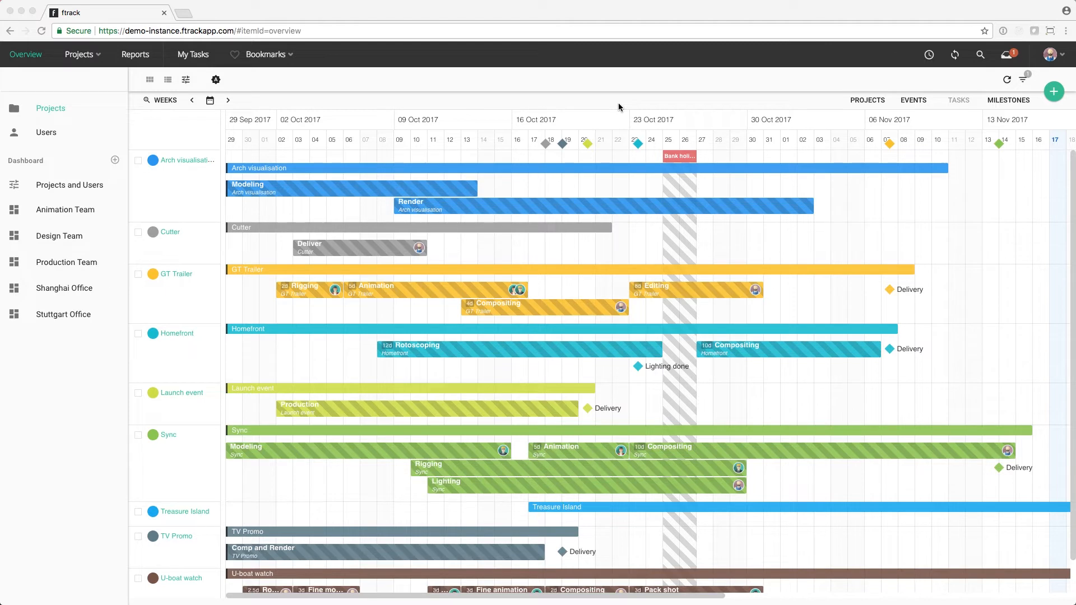
mouse_move(623, 113)
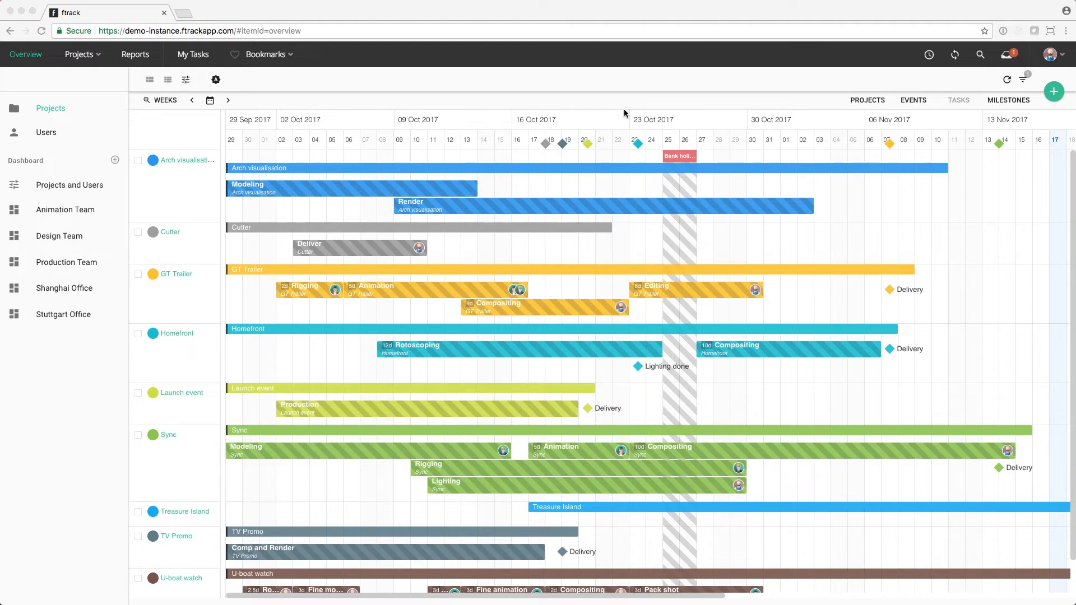
mouse_move(67, 133)
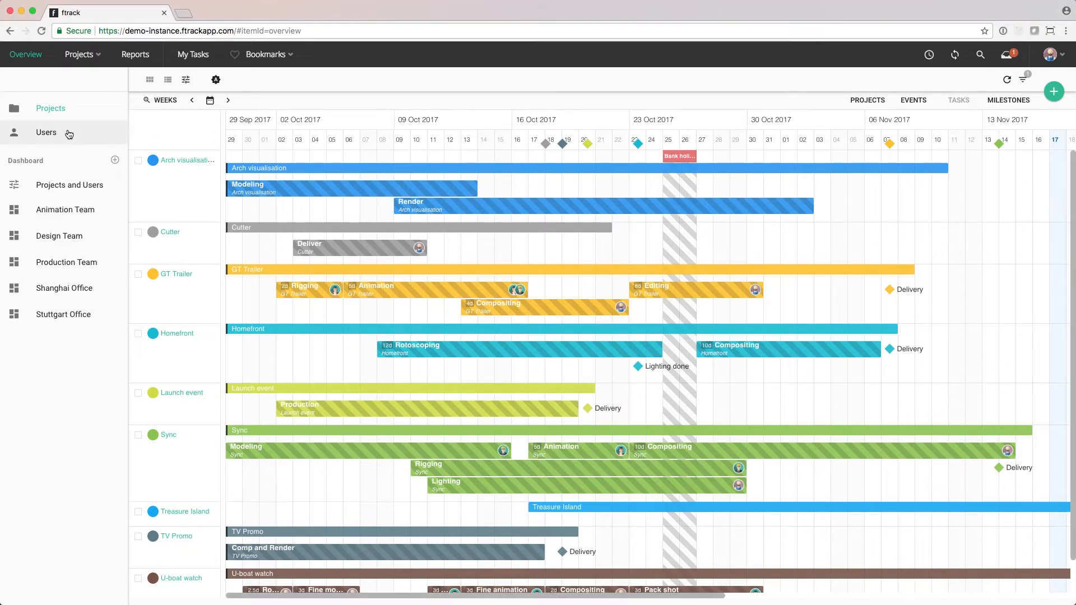
mouse_move(75, 103)
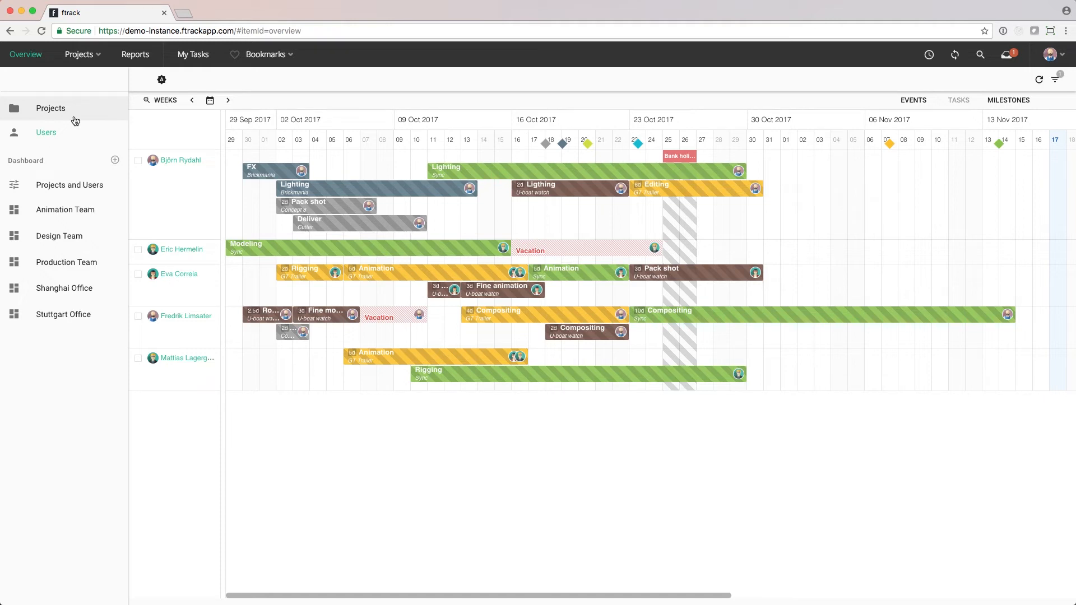
mouse_move(79, 55)
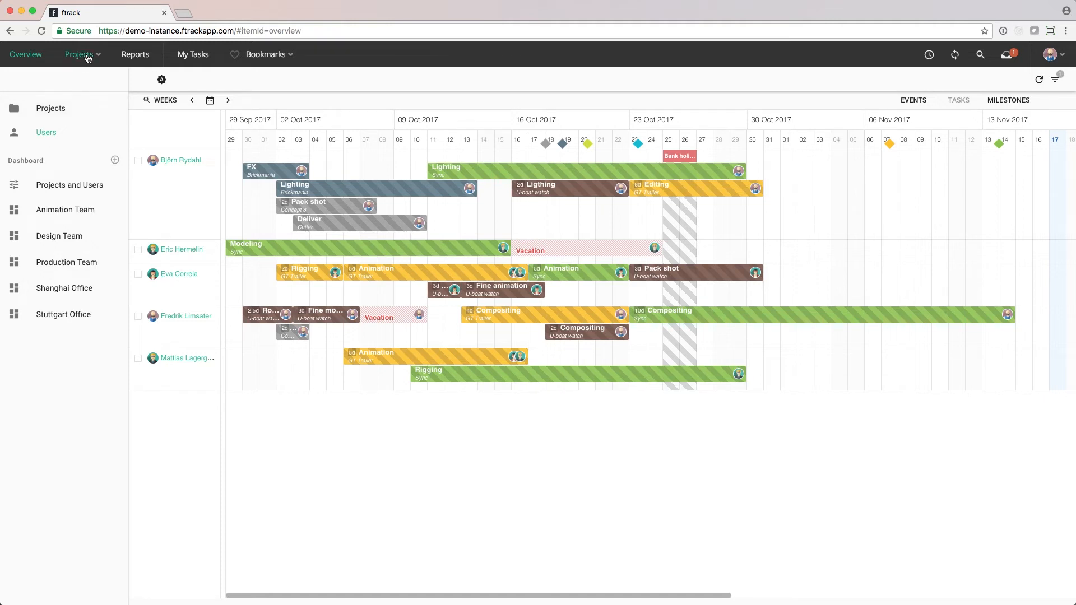
Open the Homefront project from the projects list and show its tasks on the Gantt schedule.
click(79, 54)
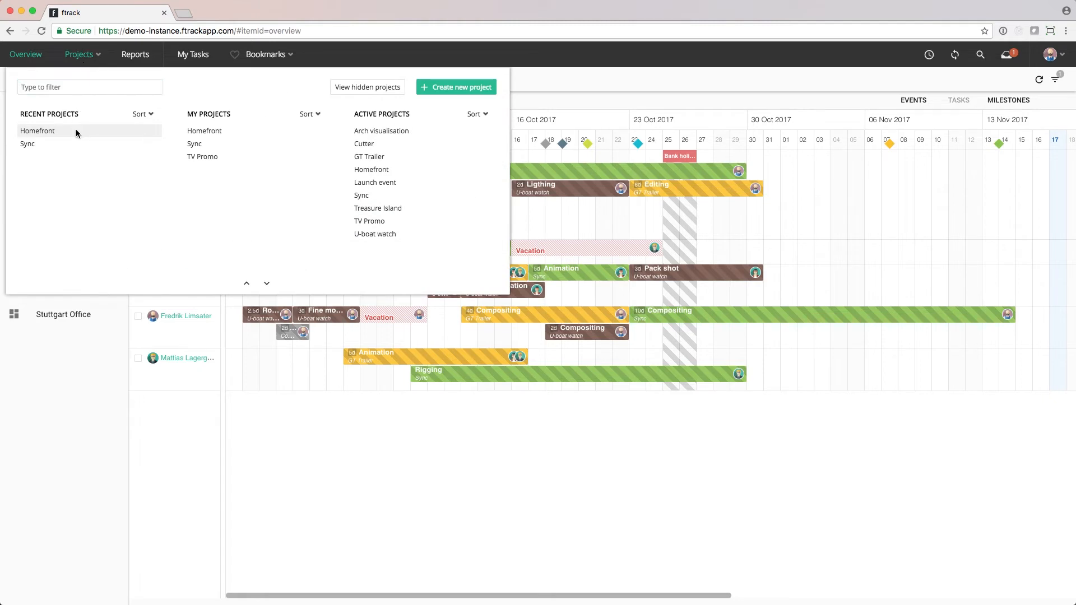
click(37, 131)
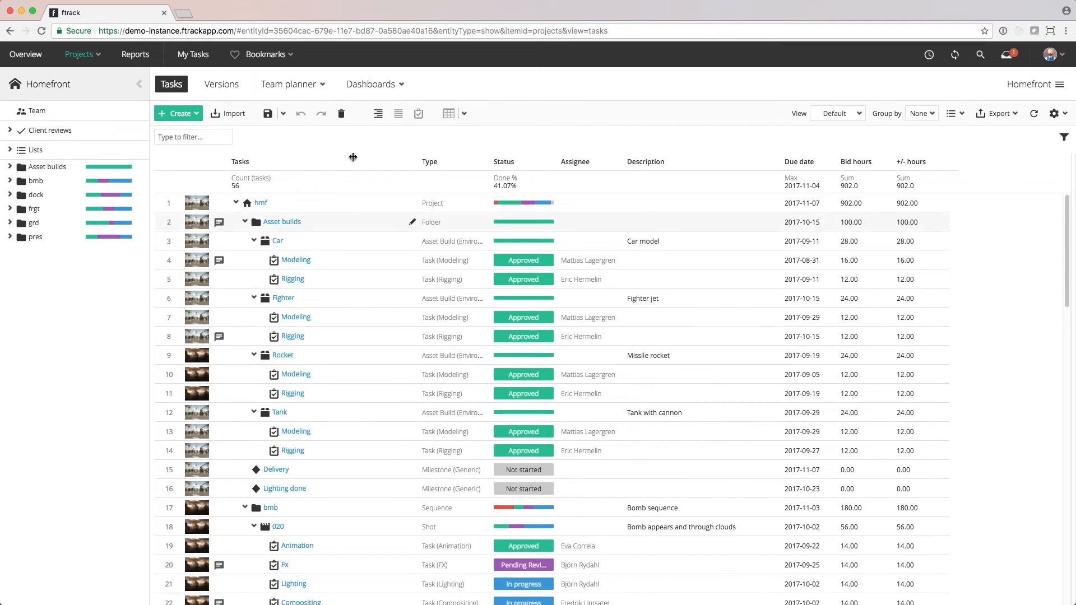
click(448, 113)
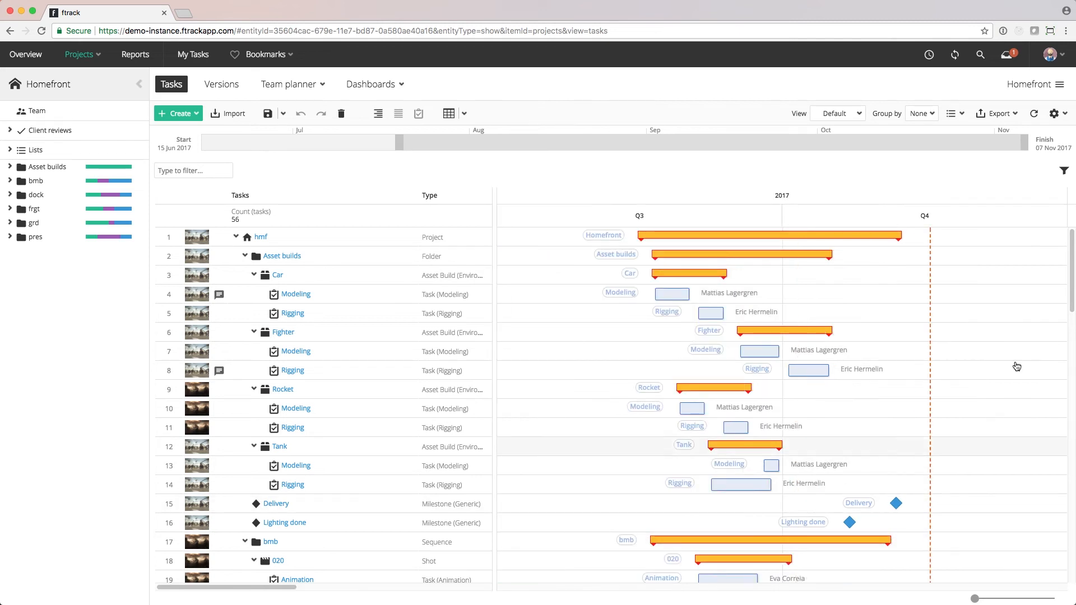
Scroll through the task list and open the Gantt schedule's view options dropdown.
scroll(down, 3)
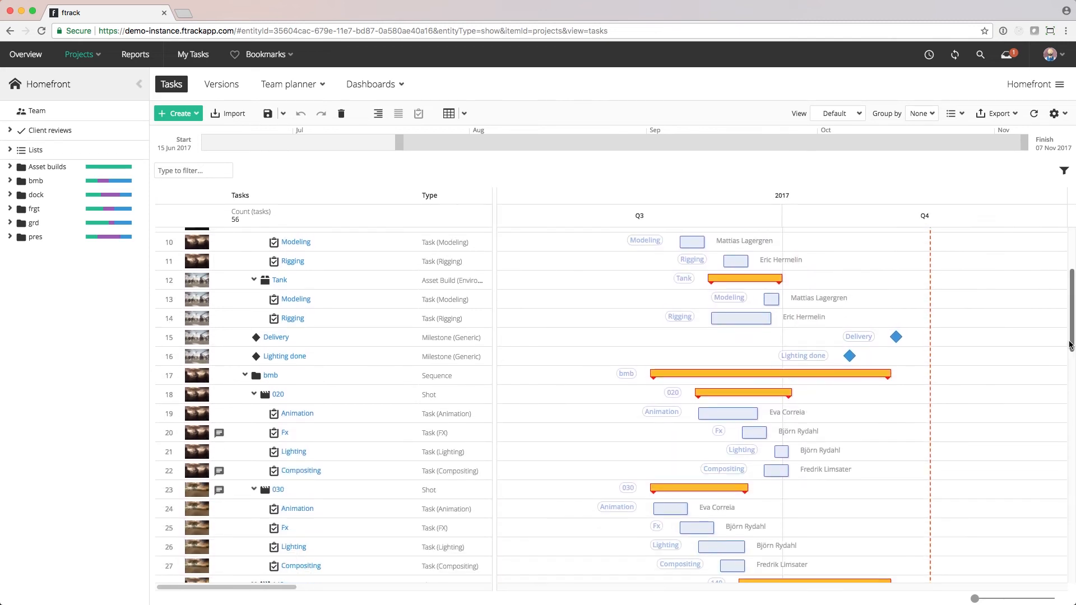
scroll(down, 3)
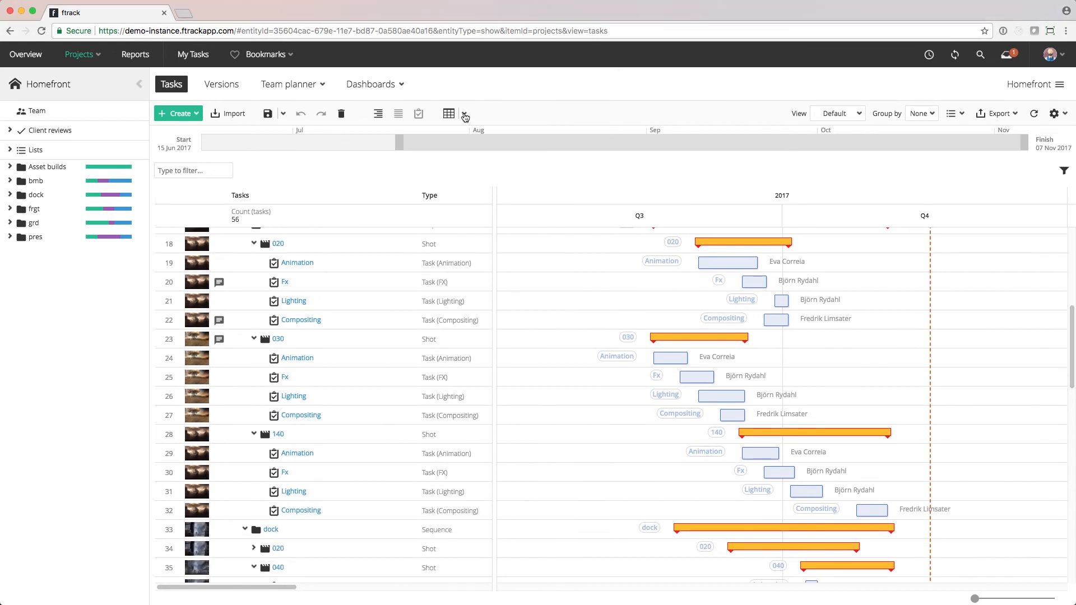
click(464, 114)
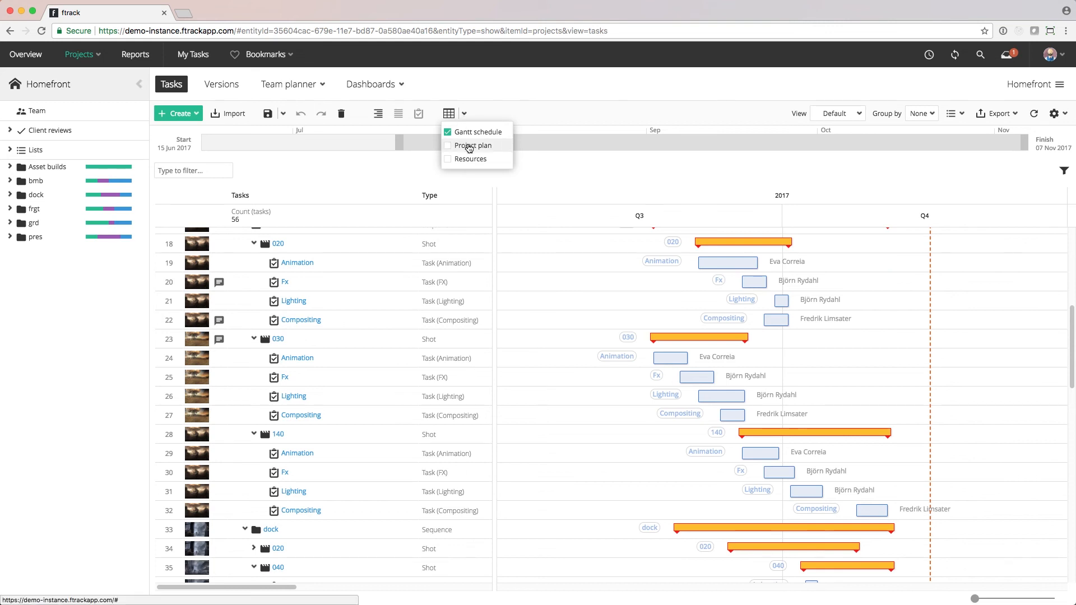